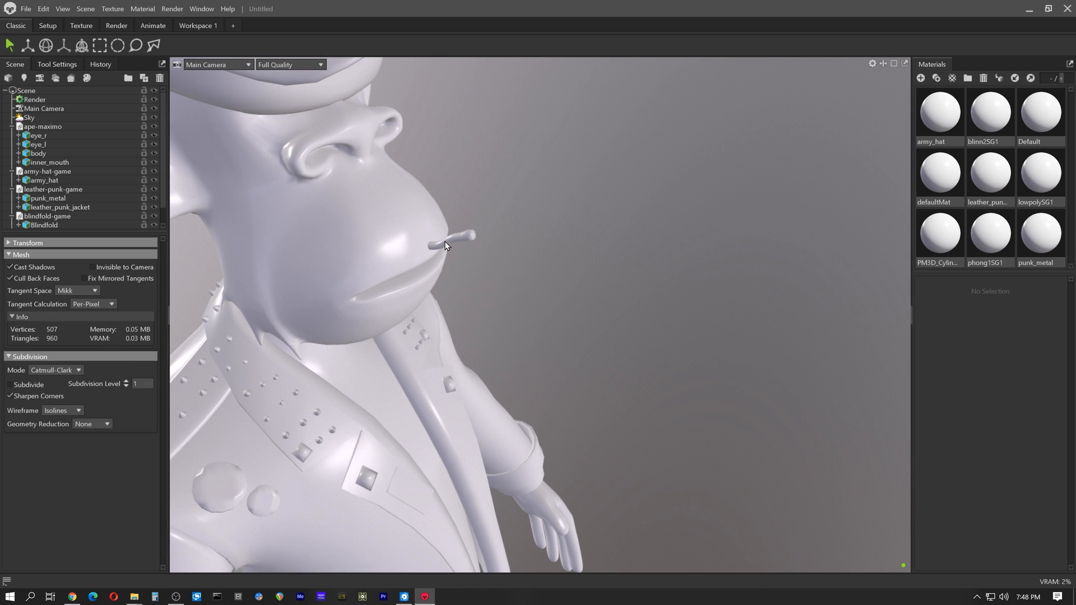
# Step: Select the cigarette in the ape's mouth and its PM3D_Cylinder3D1 mesh in the outliner
pyautogui.click(48, 199)
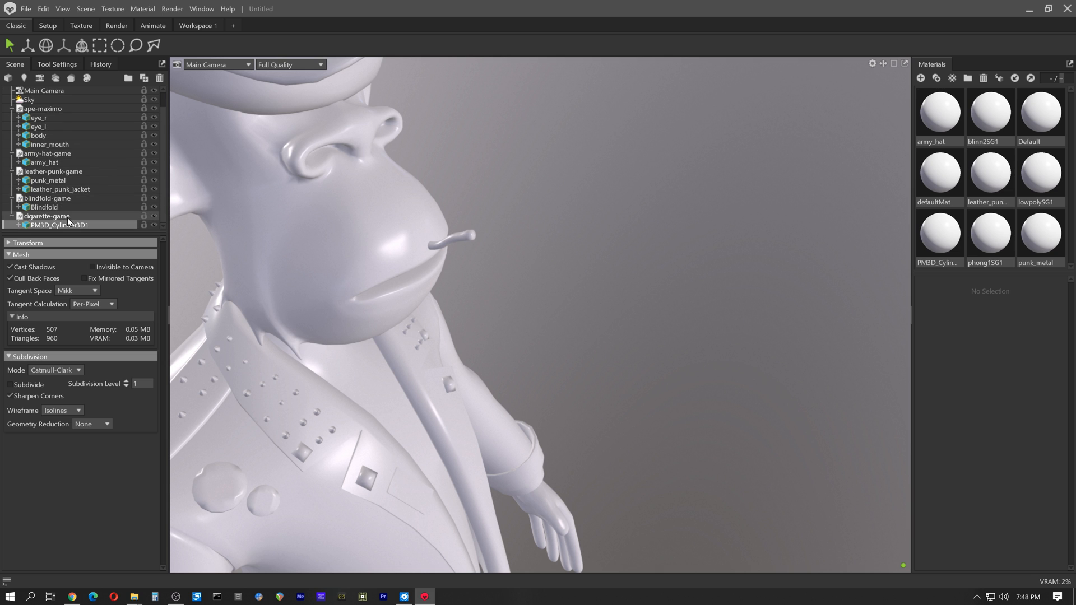
pyautogui.click(28, 44)
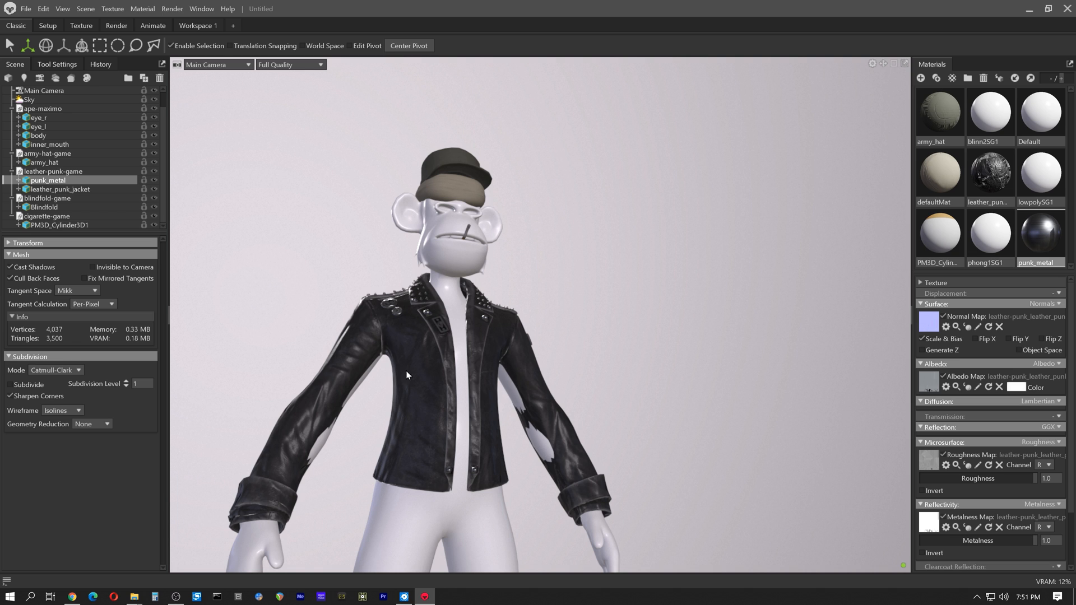
# Step: Select the leather jacket to reach its punk_metal stud material
pyautogui.click(53, 171)
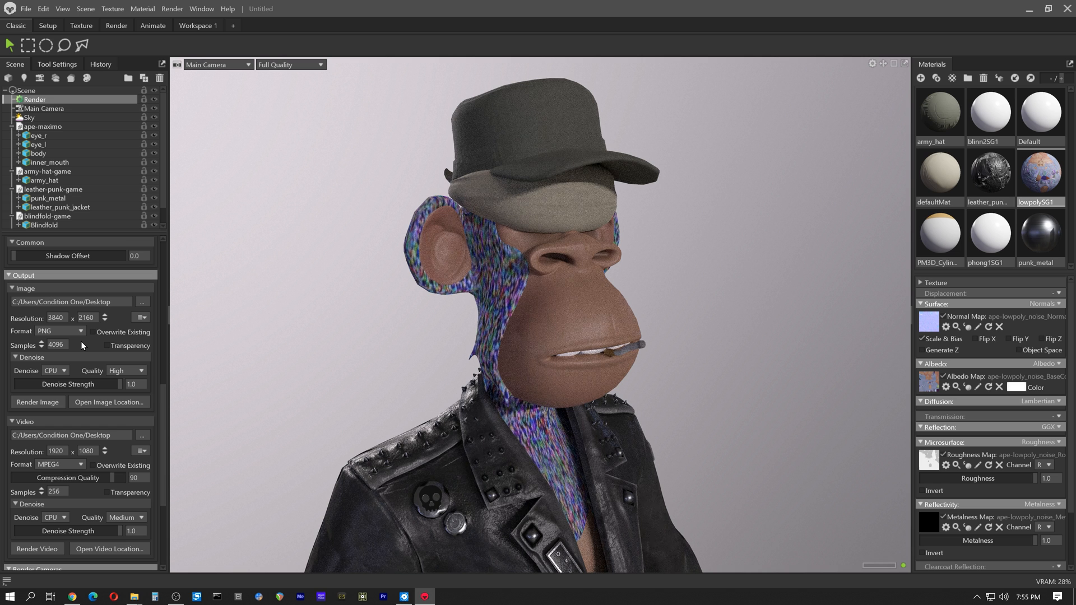
# Step: Adjust the image output settings toward 3840×2160 PNG with 4096 samples
pyautogui.click(77, 331)
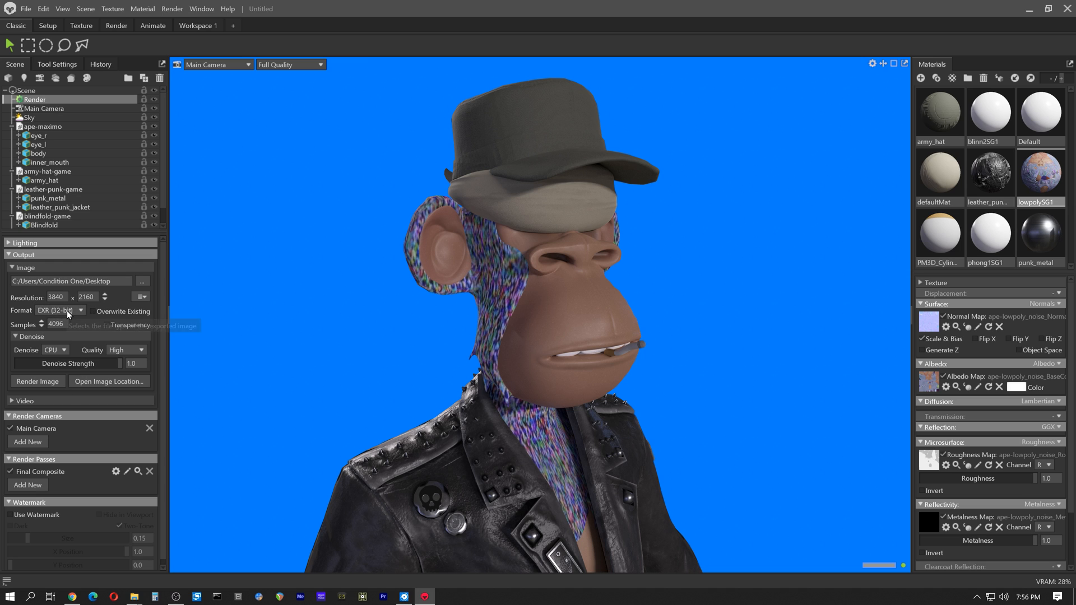
# Step: Choose PNG as the image output format rather than 32-bit EXR
pyautogui.click(37, 381)
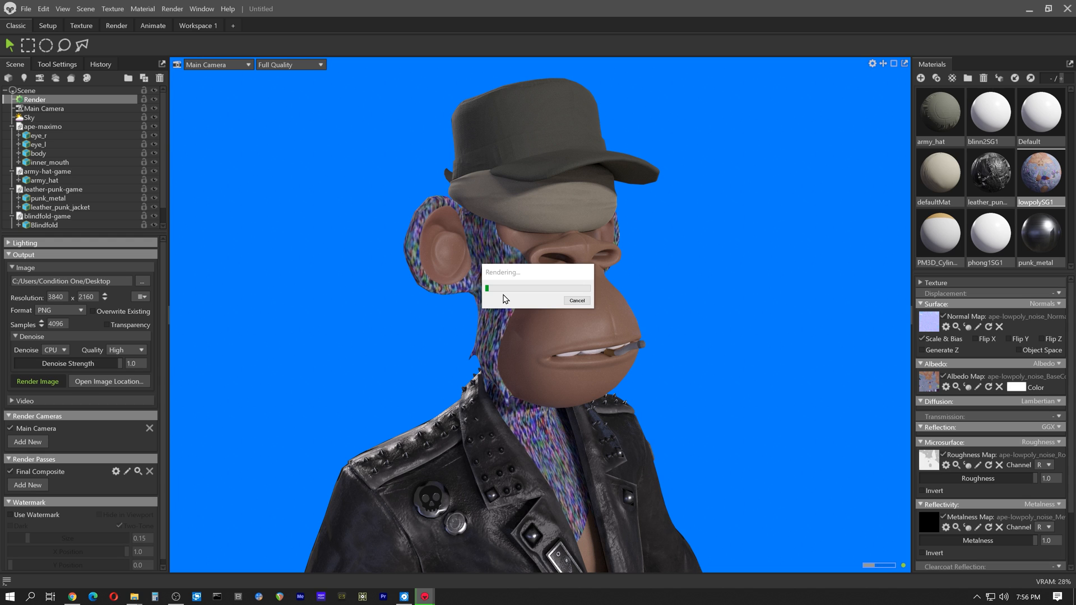